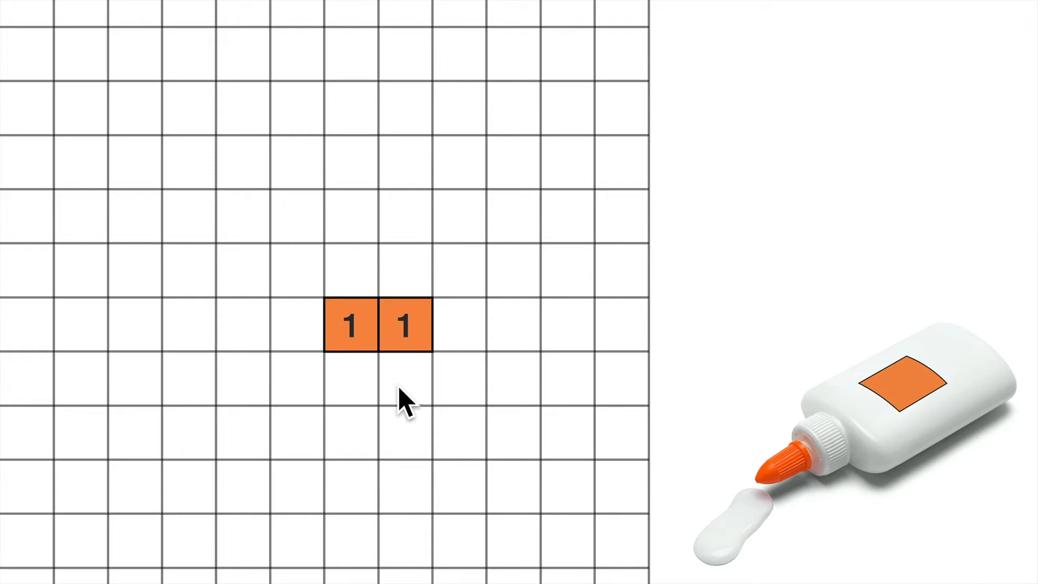
{"action": "mouse_move", "coordinate": [402, 403]}
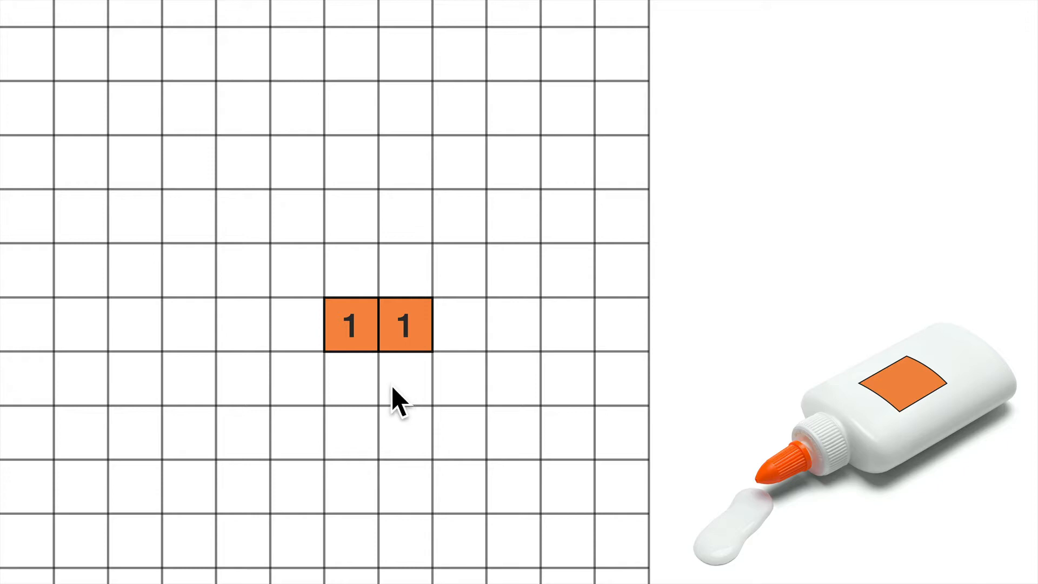
{"action": "mouse_move", "coordinate": [367, 400]}
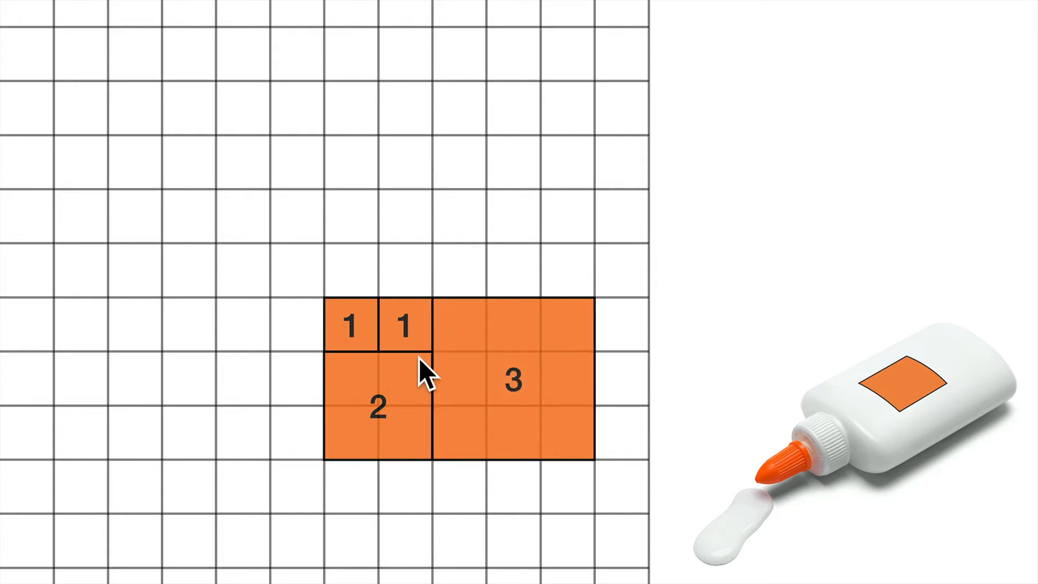
{"action": "mouse_move", "coordinate": [460, 250]}
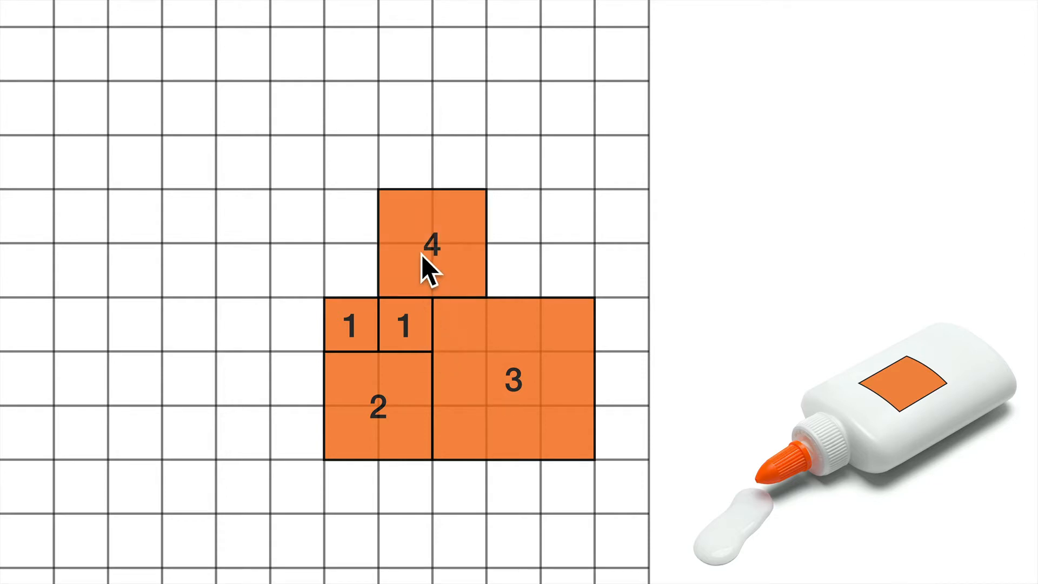
{"action": "mouse_move", "coordinate": [460, 281]}
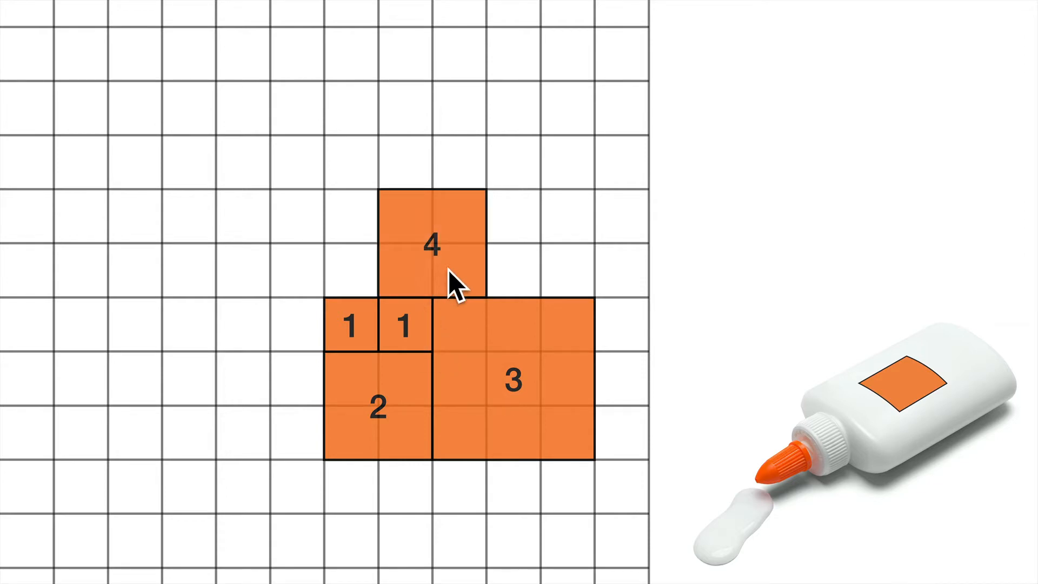
{"action": "mouse_move", "coordinate": [447, 274]}
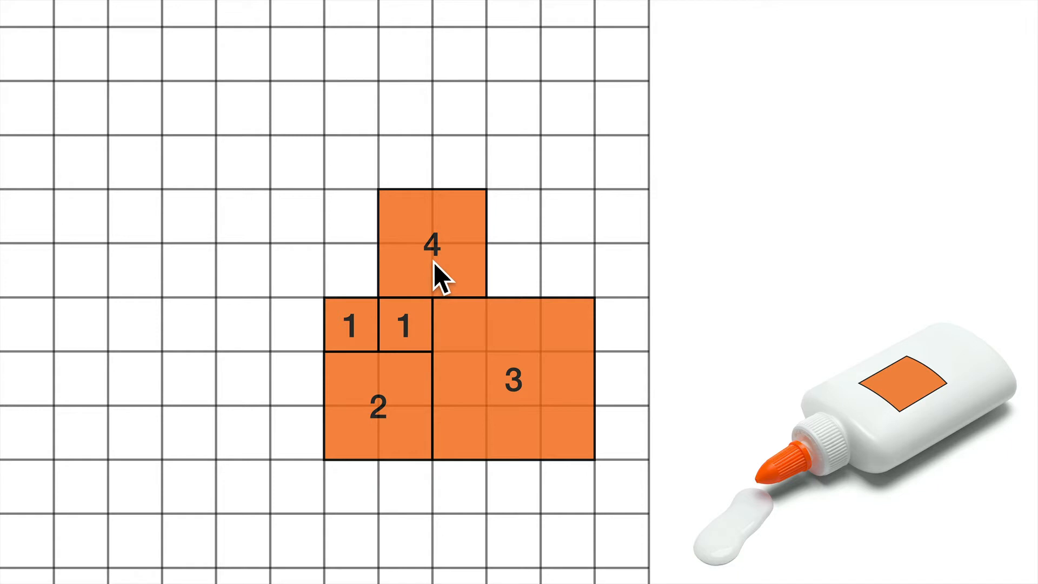
{"action": "mouse_move", "coordinate": [390, 284]}
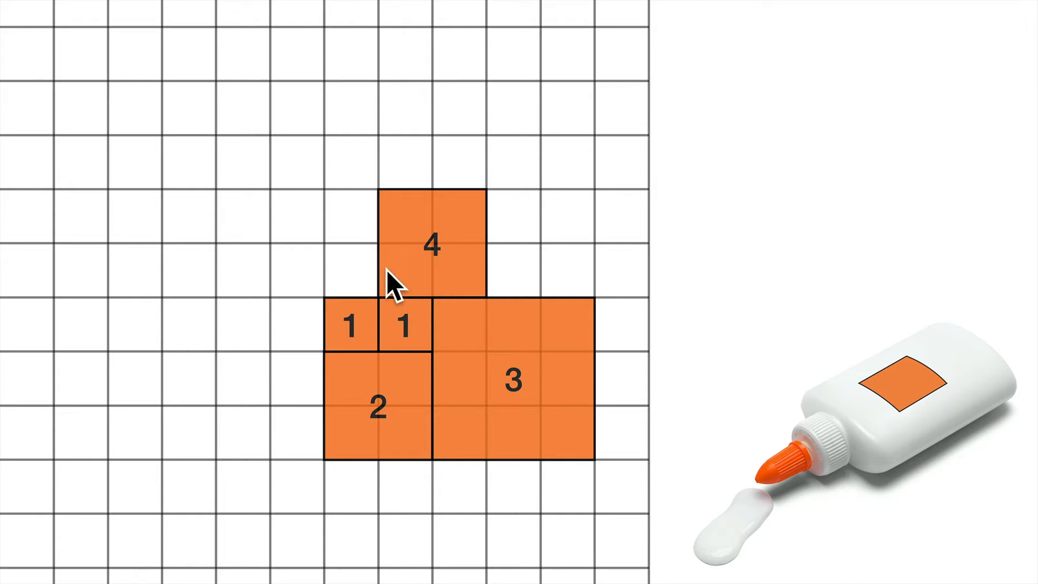
{"action": "mouse_move", "coordinate": [347, 291]}
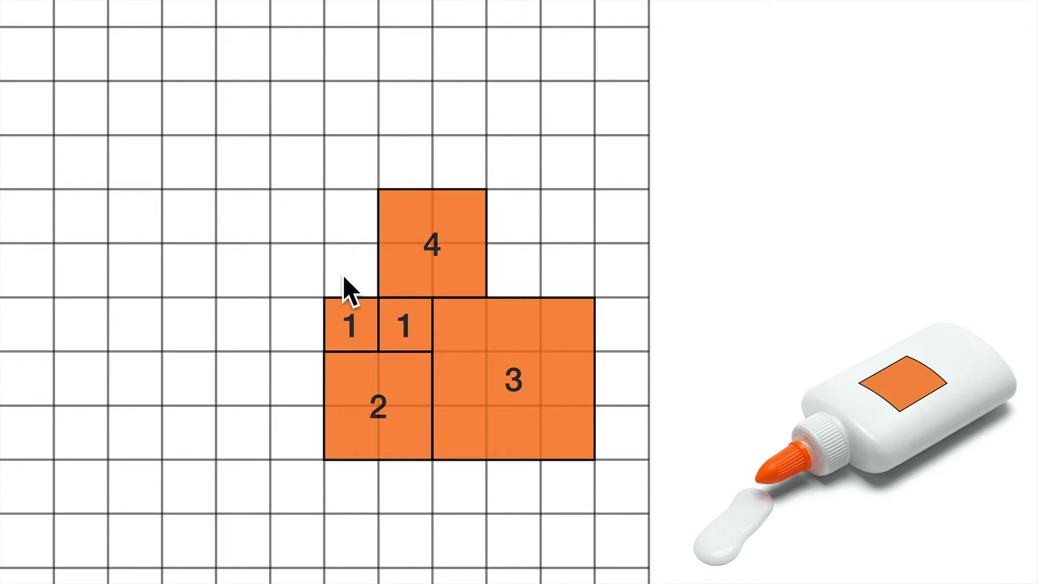
{"action": "mouse_move", "coordinate": [364, 143]}
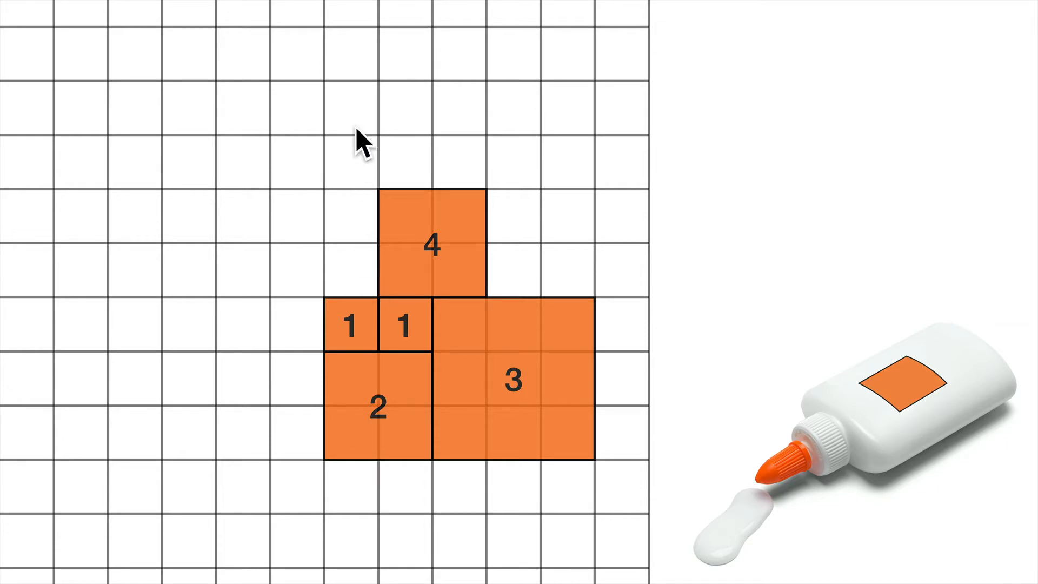
{"action": "mouse_move", "coordinate": [364, 275]}
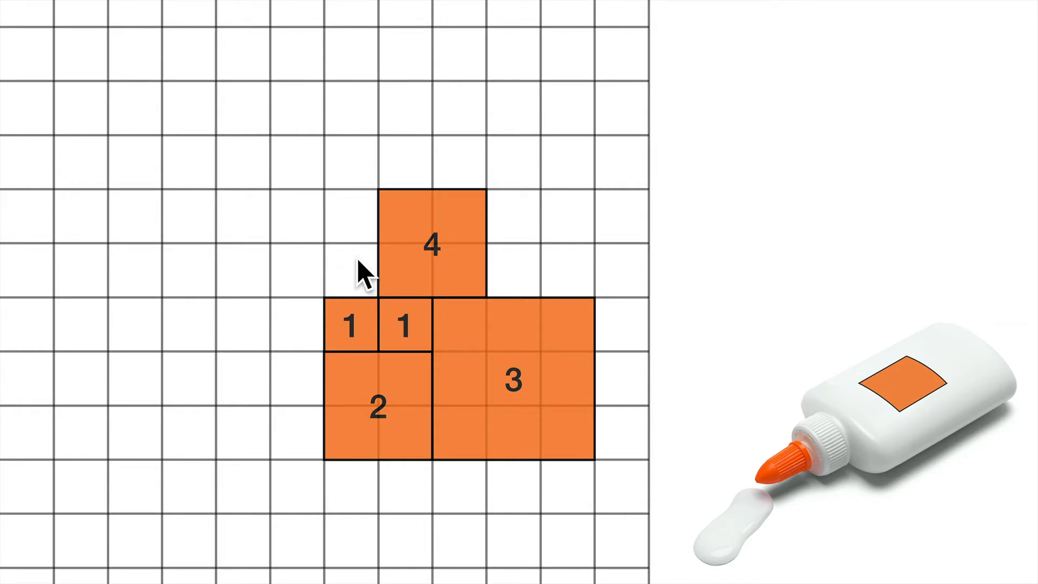
Glue square 5 above the left 1, square 6 beside it, and square 8 below the 6
{"action": "left_click", "coordinate": [351, 274]}
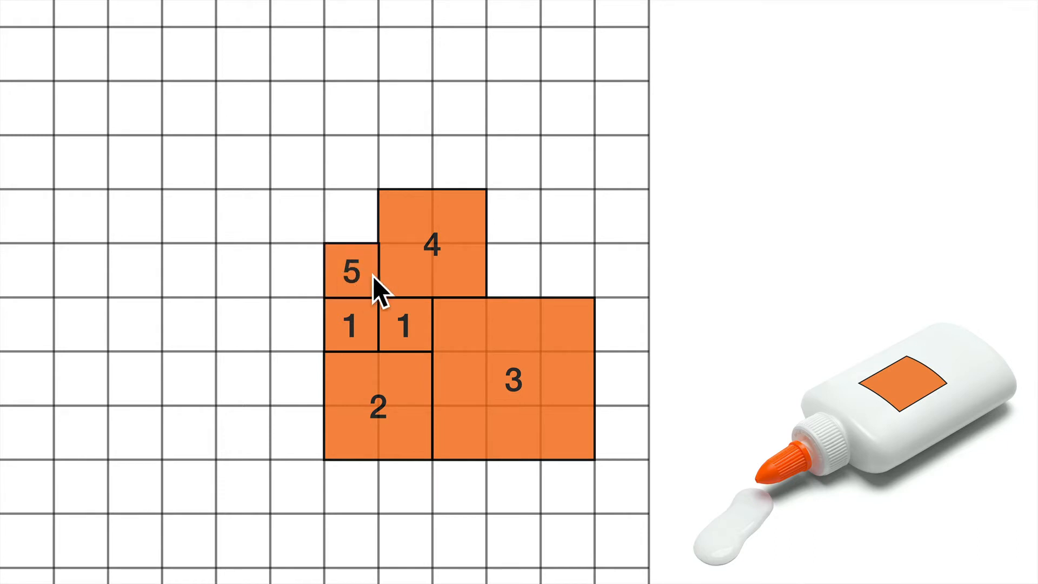
{"action": "mouse_move", "coordinate": [283, 441]}
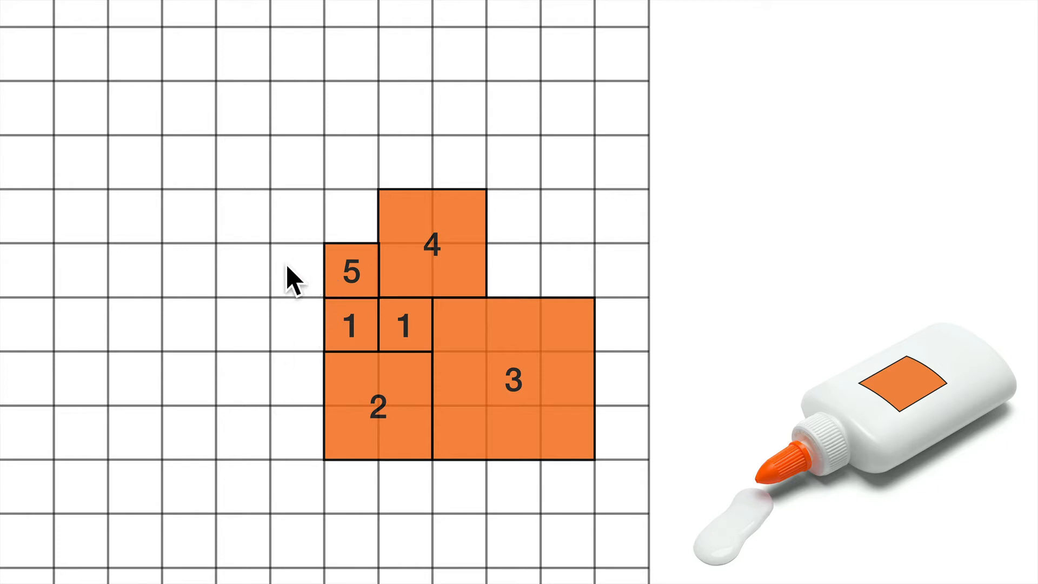
{"action": "left_click", "coordinate": [291, 278]}
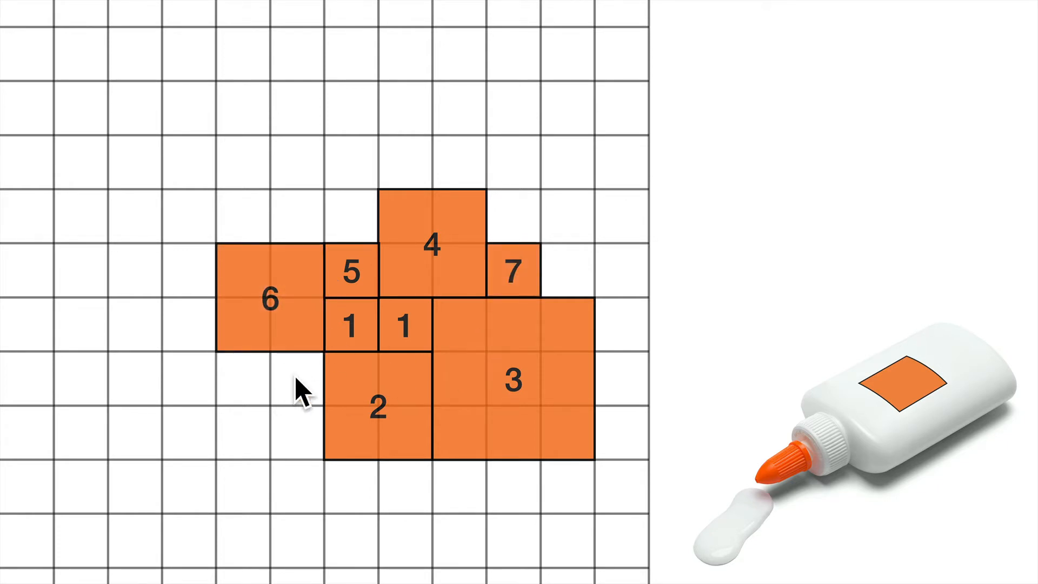
{"action": "left_click", "coordinate": [296, 380]}
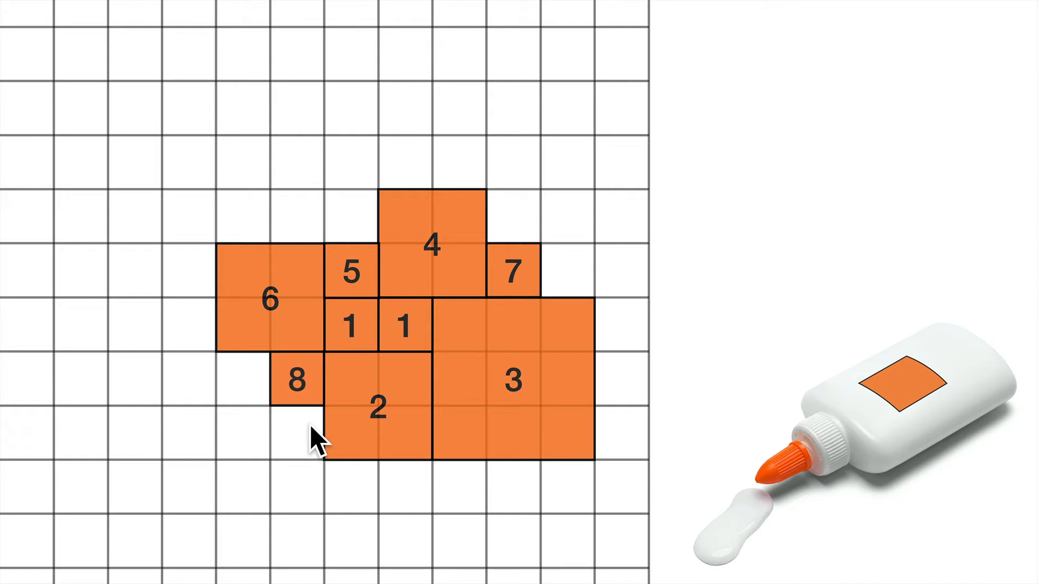
{"action": "mouse_move", "coordinate": [338, 384]}
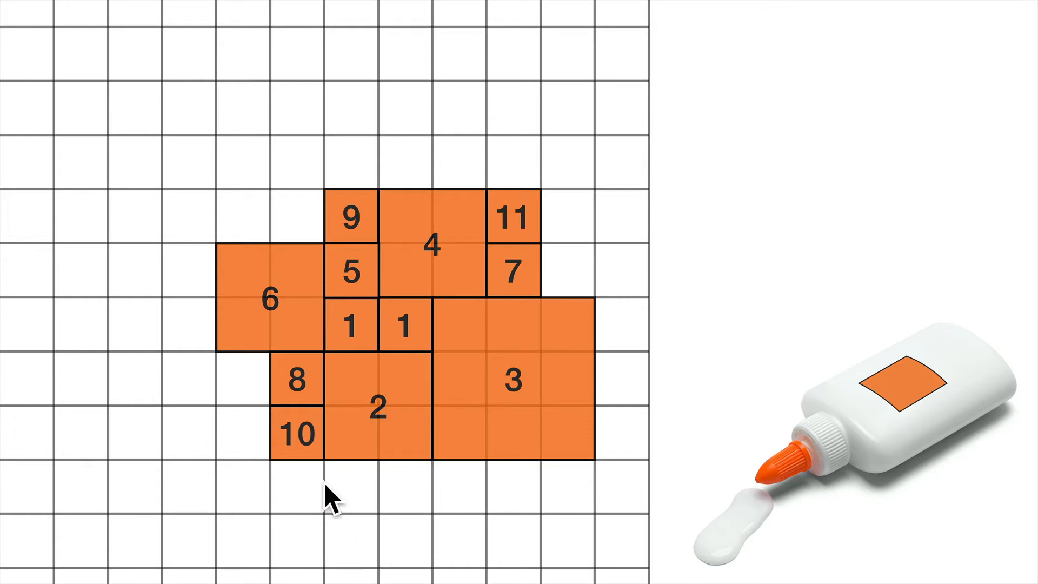
Glue square 12 below the 10, square 14 below the 2, and square 15 left of the 9
{"action": "left_click", "coordinate": [325, 493]}
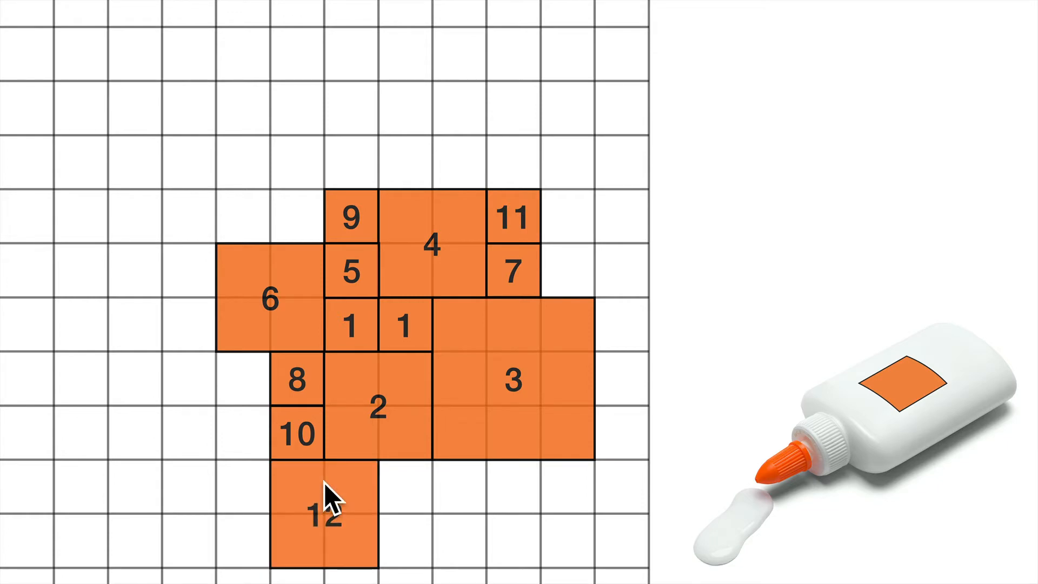
{"action": "mouse_move", "coordinate": [364, 484]}
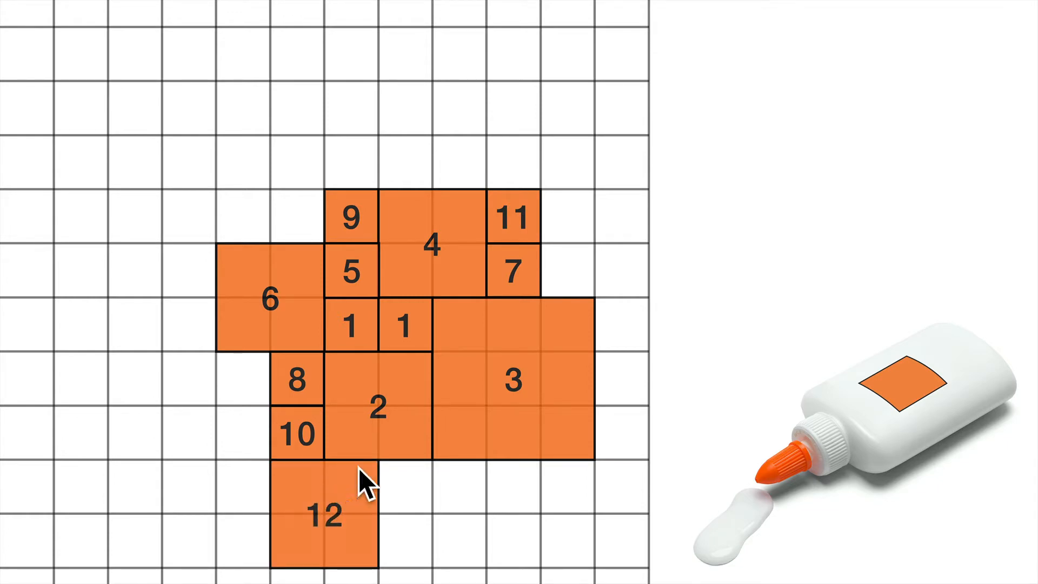
{"action": "mouse_move", "coordinate": [387, 136]}
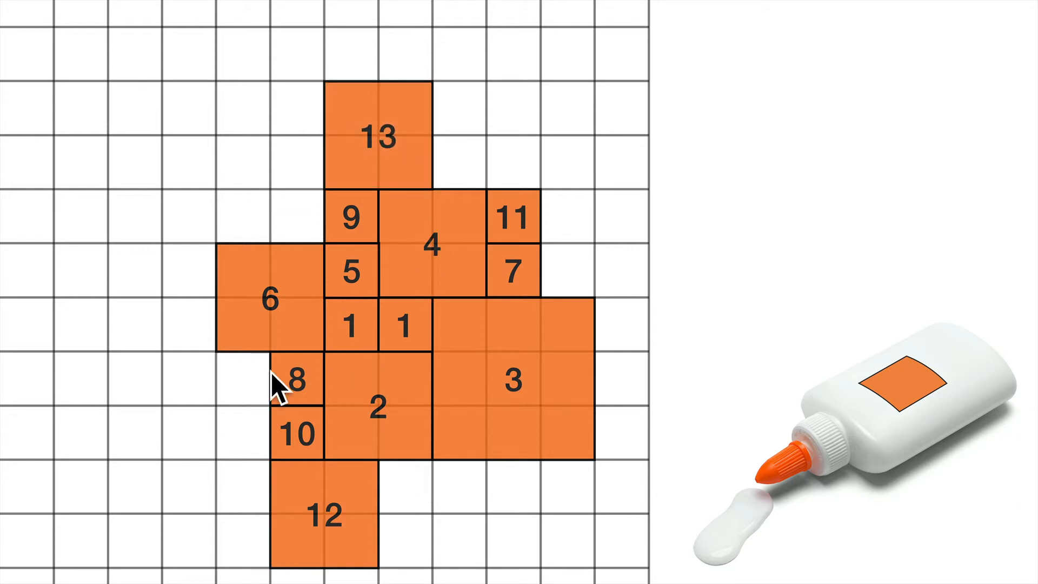
{"action": "left_click", "coordinate": [427, 490]}
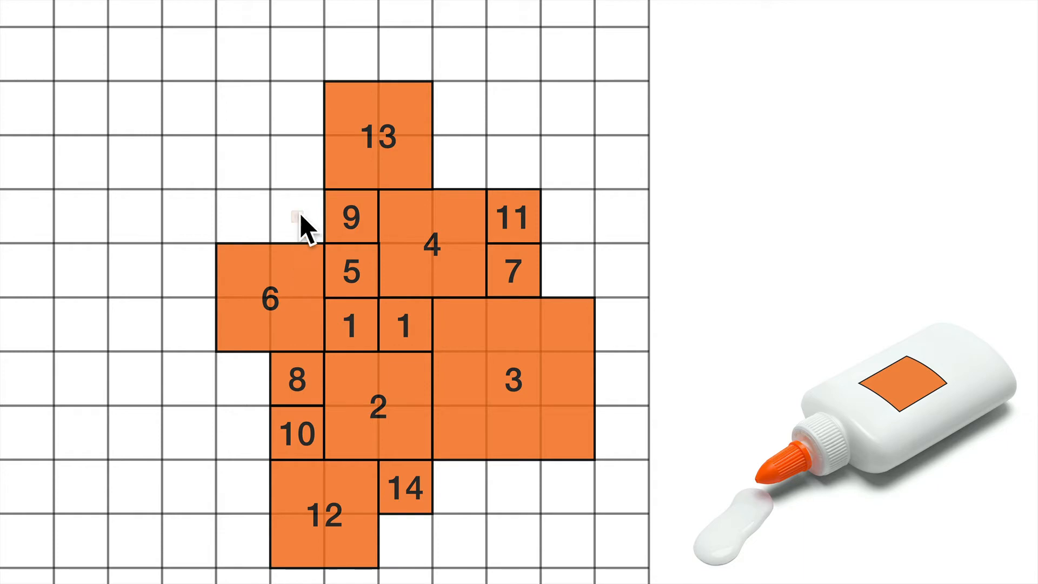
{"action": "left_click", "coordinate": [296, 217]}
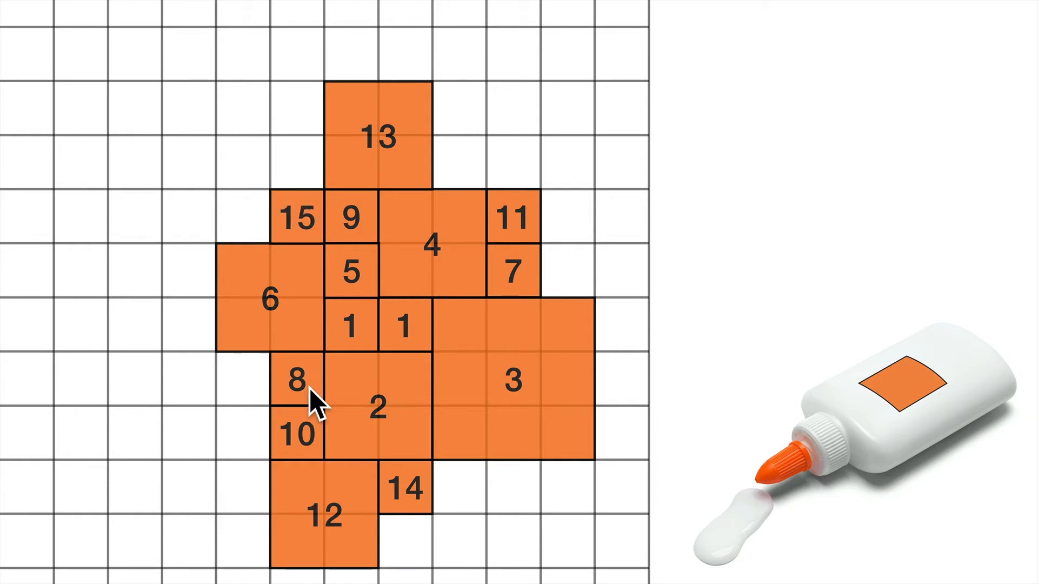
{"action": "mouse_move", "coordinate": [538, 505]}
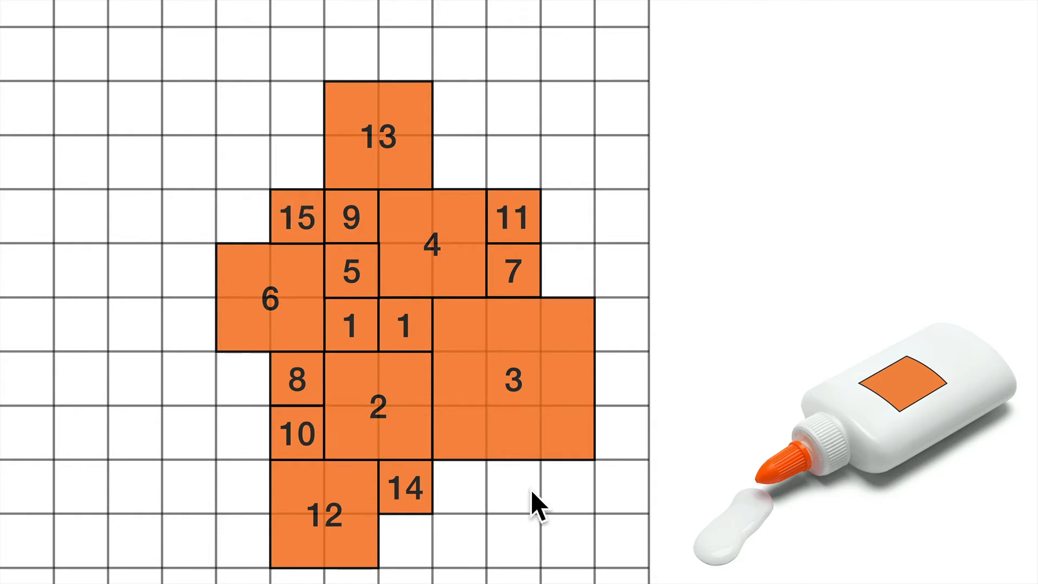
{"action": "mouse_move", "coordinate": [487, 493]}
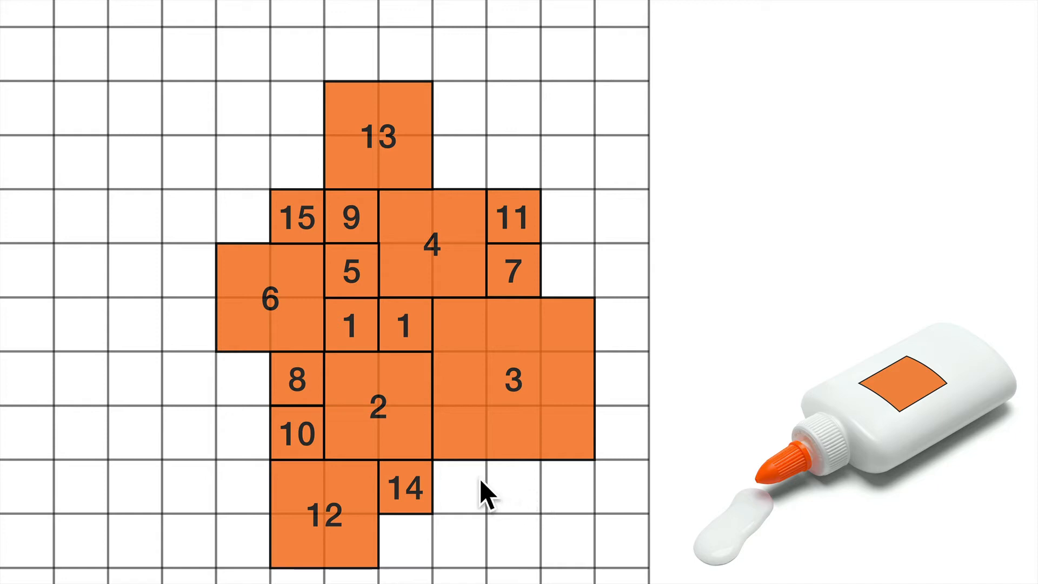
{"action": "mouse_move", "coordinate": [302, 506]}
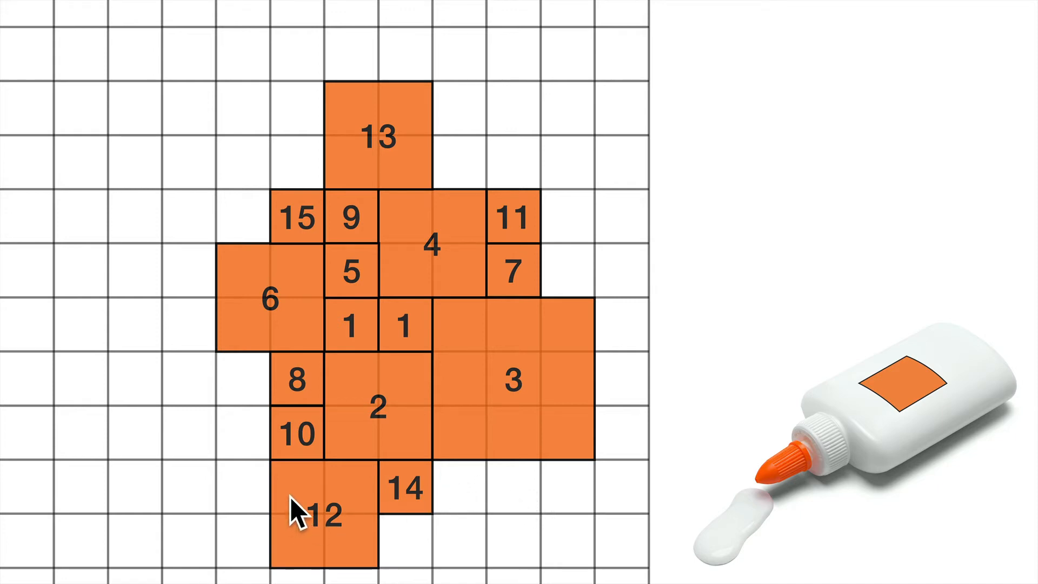
{"action": "mouse_move", "coordinate": [324, 517]}
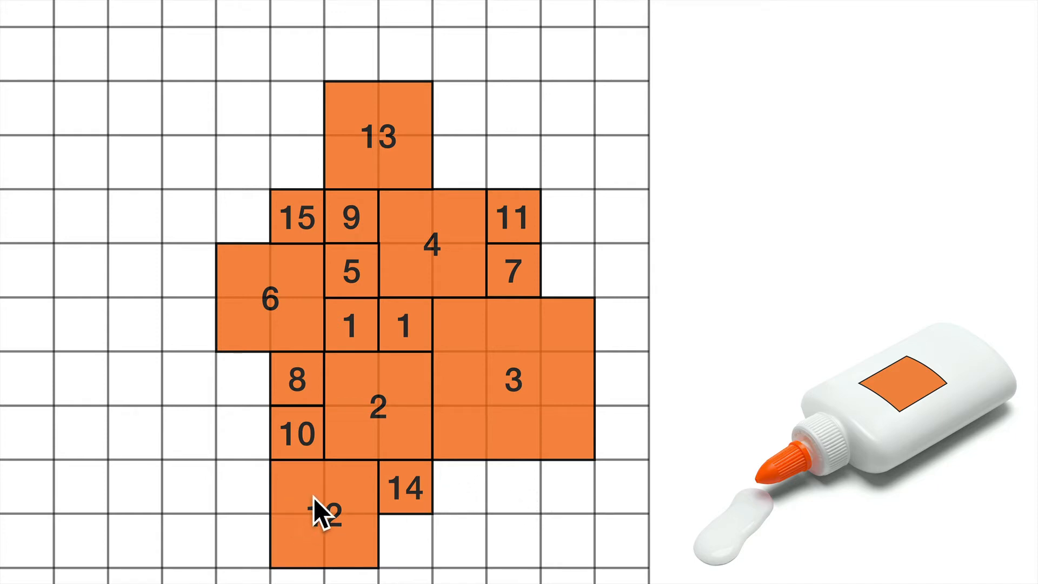
{"action": "mouse_move", "coordinate": [295, 440]}
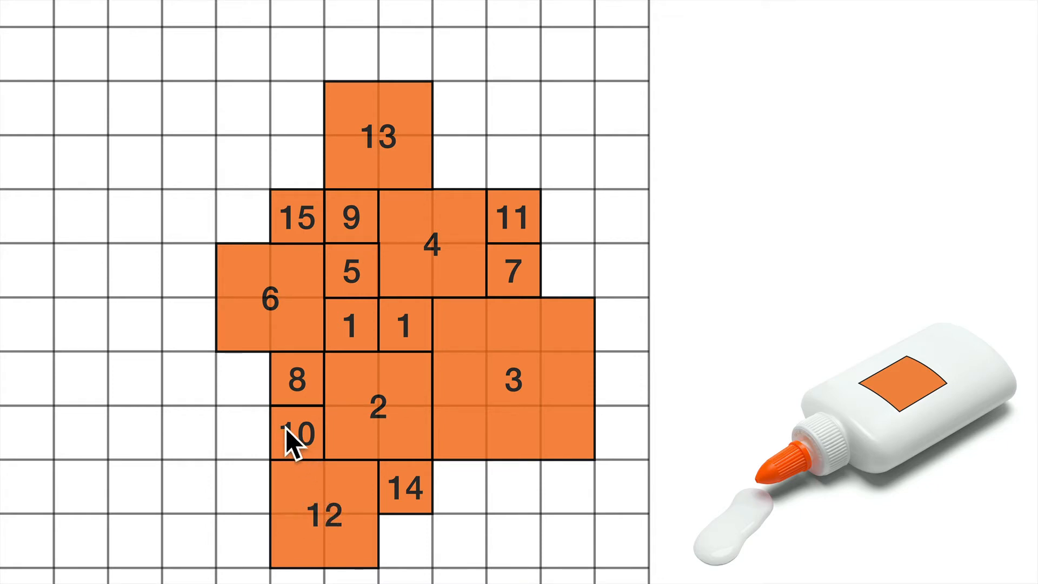
{"action": "mouse_move", "coordinate": [361, 500]}
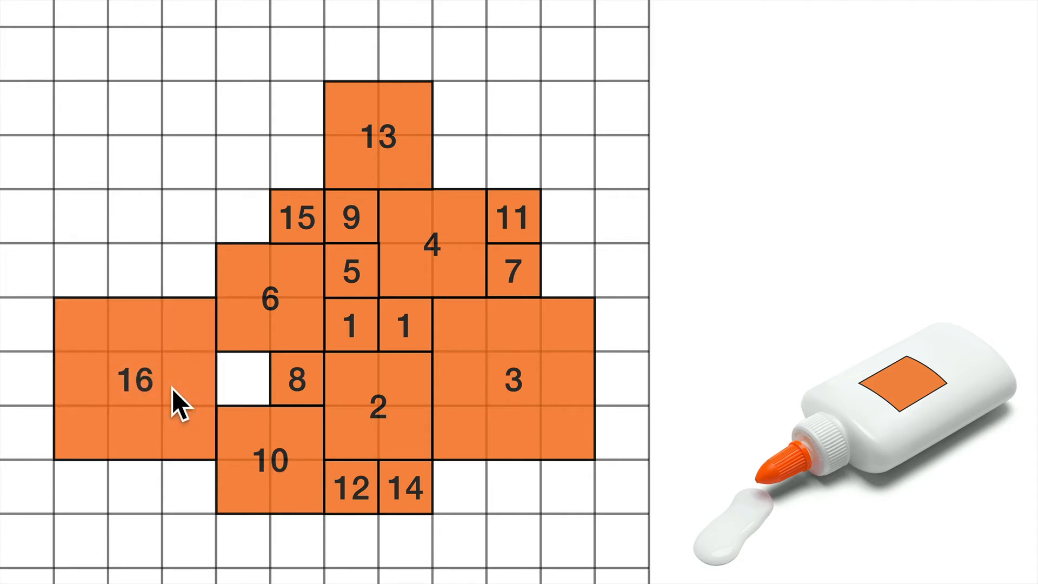
{"action": "mouse_move", "coordinate": [268, 417]}
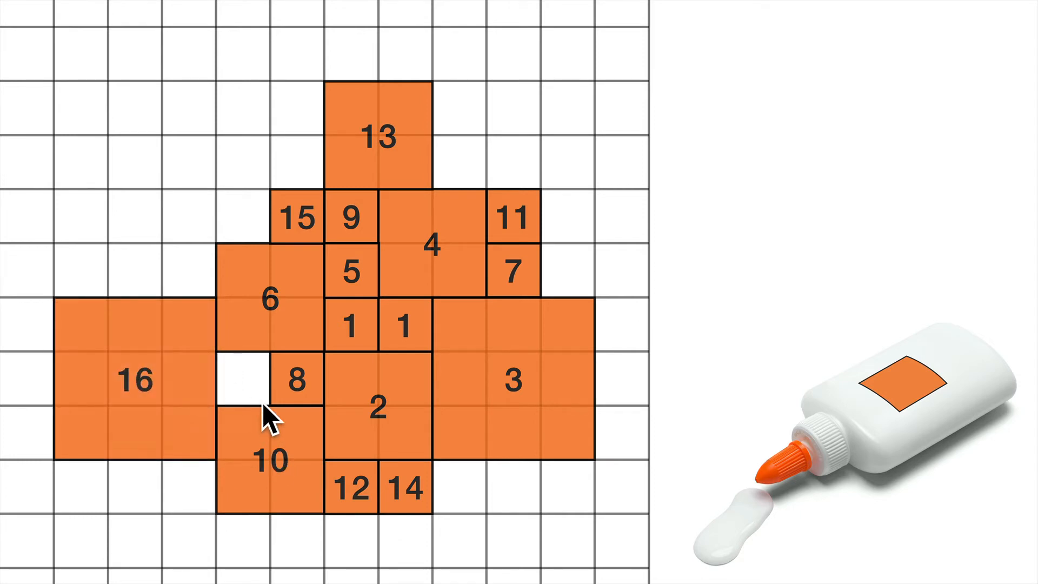
{"action": "mouse_move", "coordinate": [461, 490]}
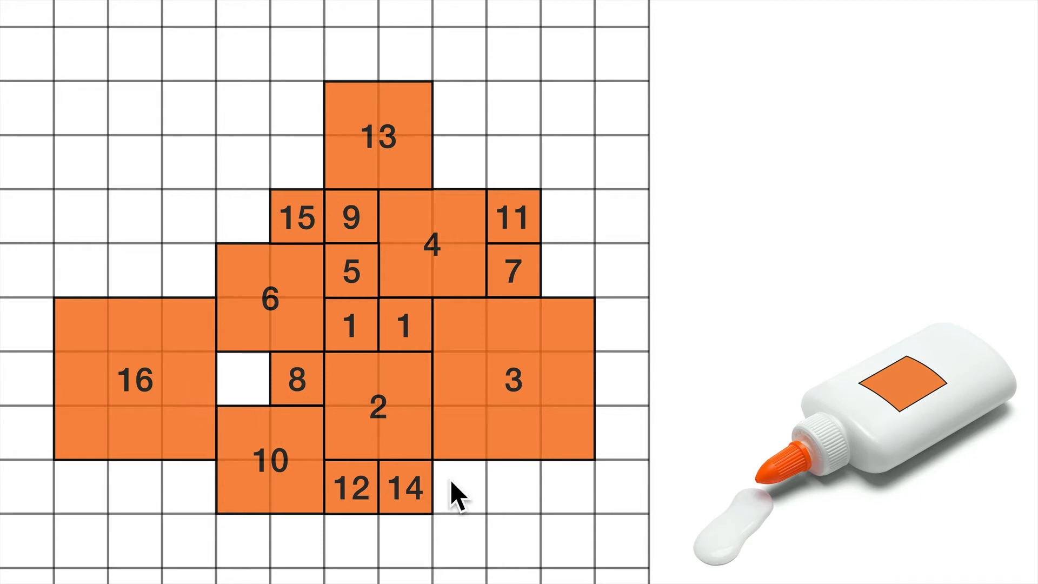
Glue square 17 beside squares 13 and 4, above the 11
{"action": "left_click", "coordinate": [461, 162]}
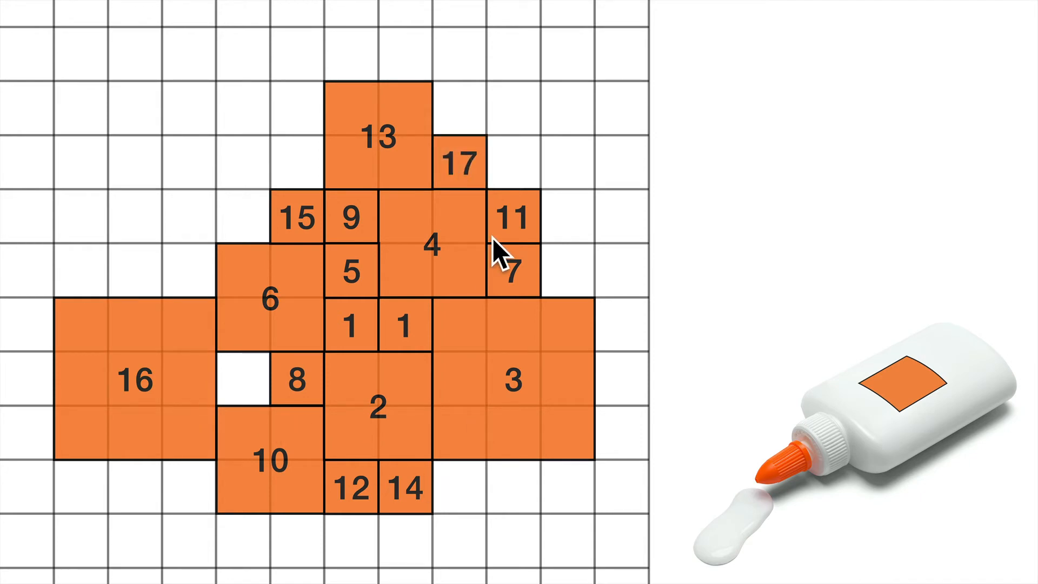
{"action": "mouse_move", "coordinate": [623, 255]}
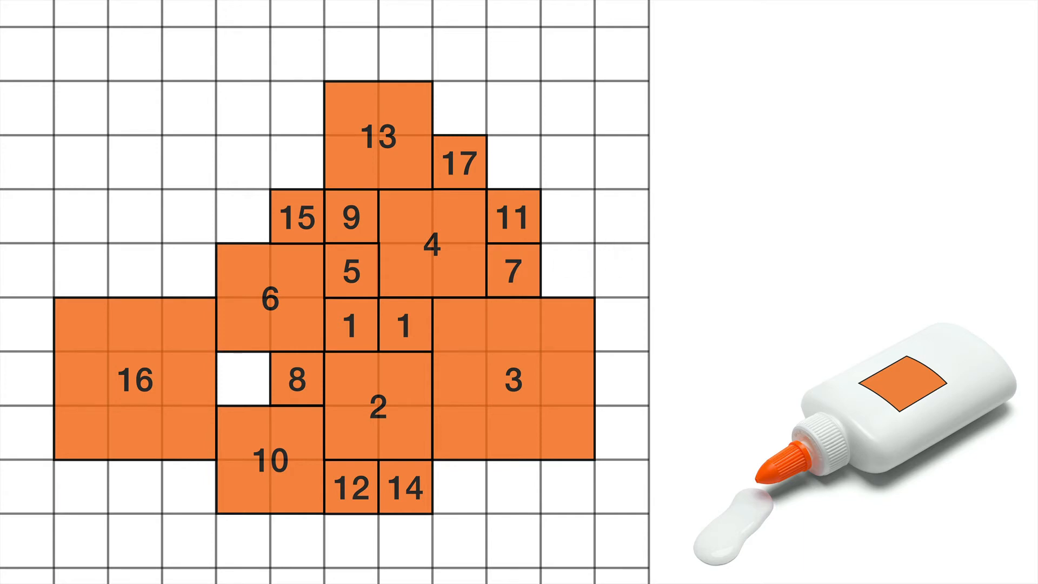
{"action": "mouse_move", "coordinate": [626, 255]}
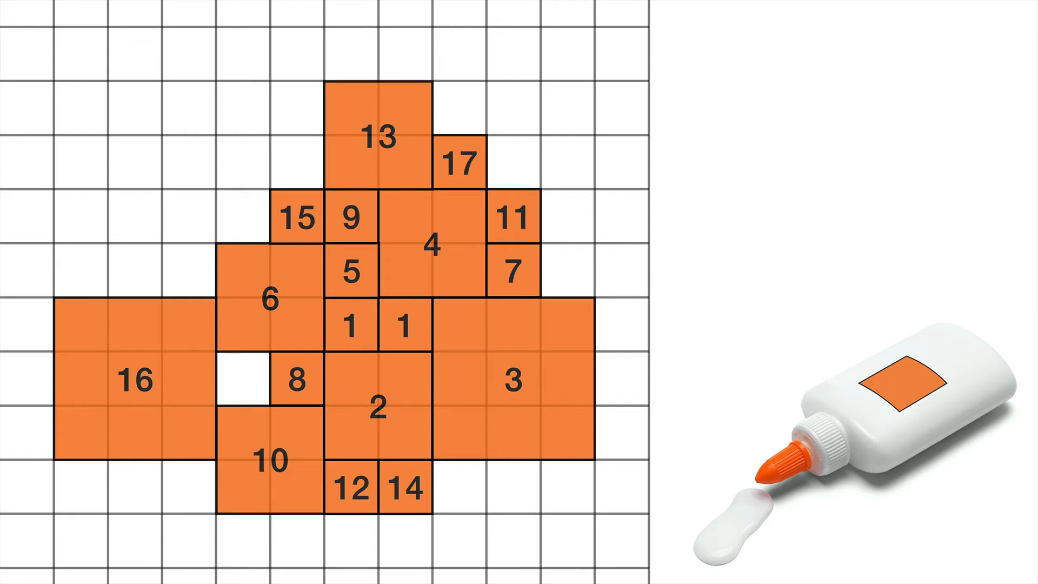
{"action": "mouse_move", "coordinate": [674, 285]}
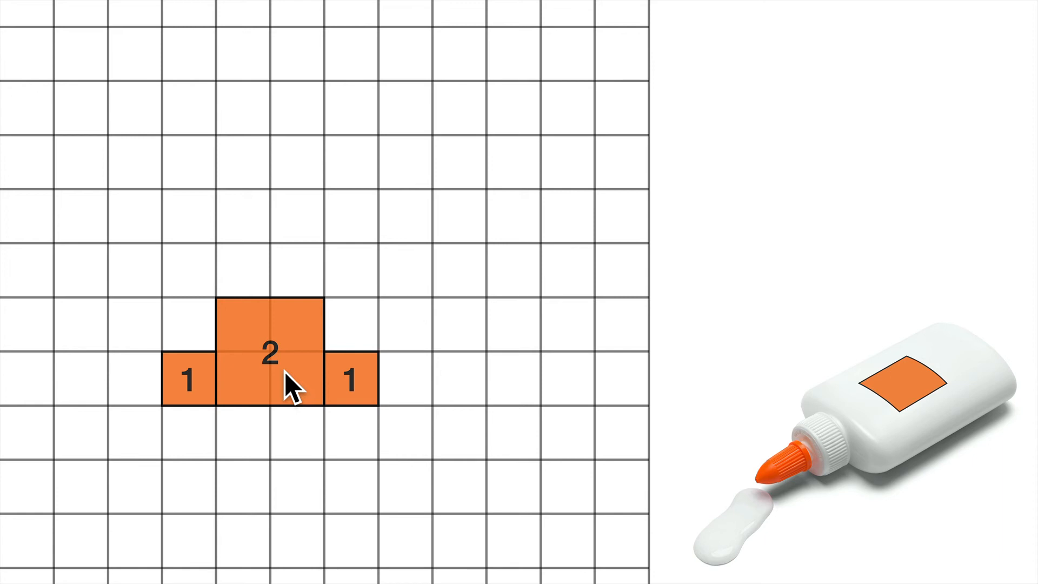
{"action": "mouse_move", "coordinate": [364, 334]}
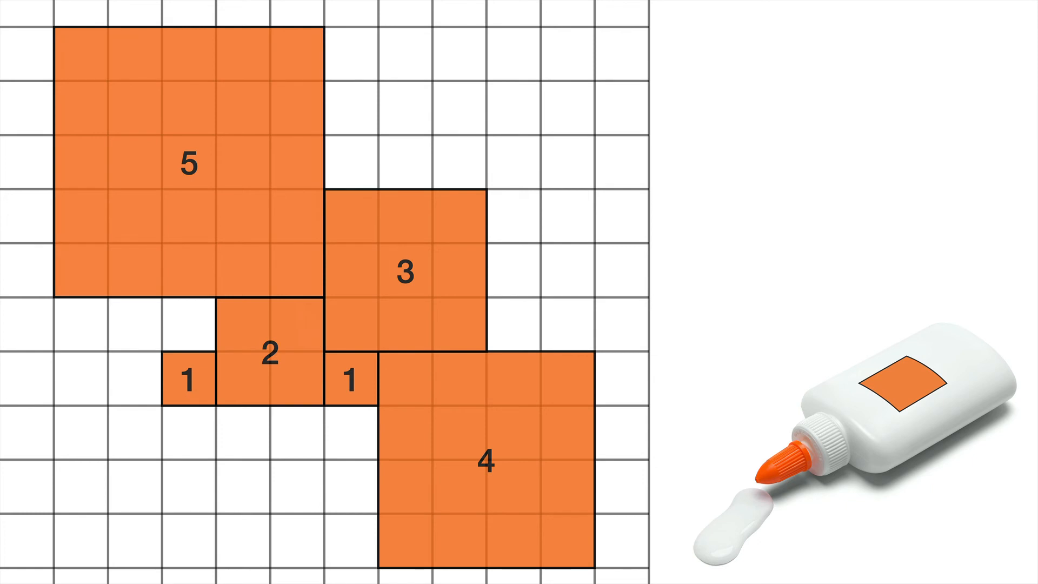
{"action": "mouse_move", "coordinate": [312, 347]}
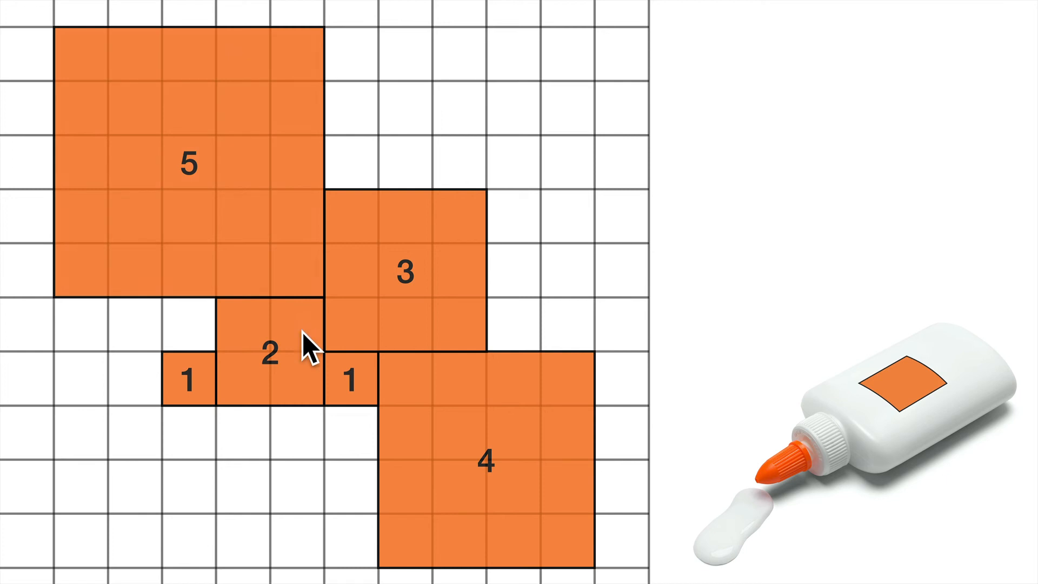
{"action": "mouse_move", "coordinate": [143, 477]}
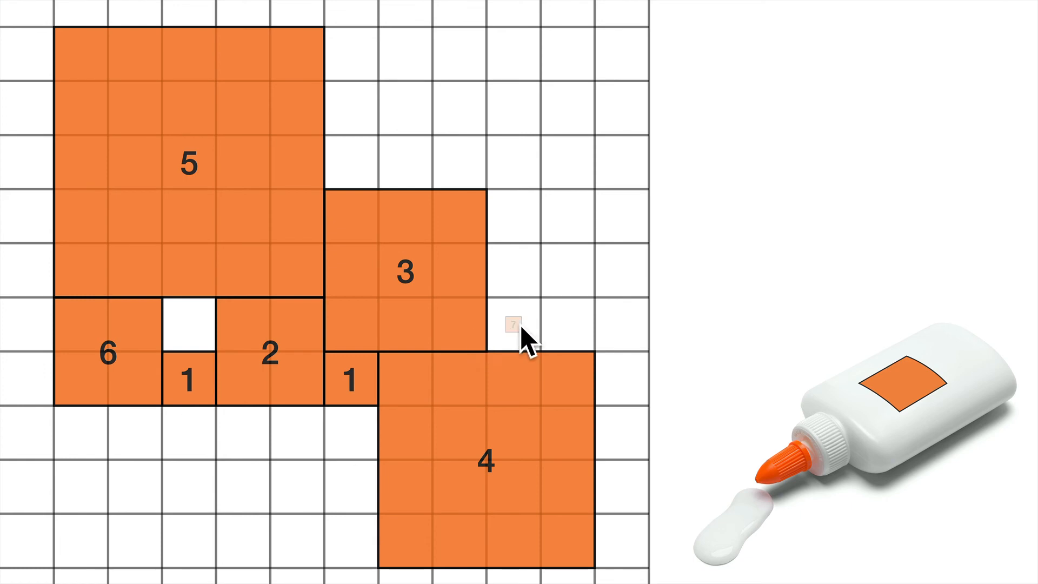
Glue square 7 into the gap between squares 3 and 4
{"action": "left_click", "coordinate": [512, 325]}
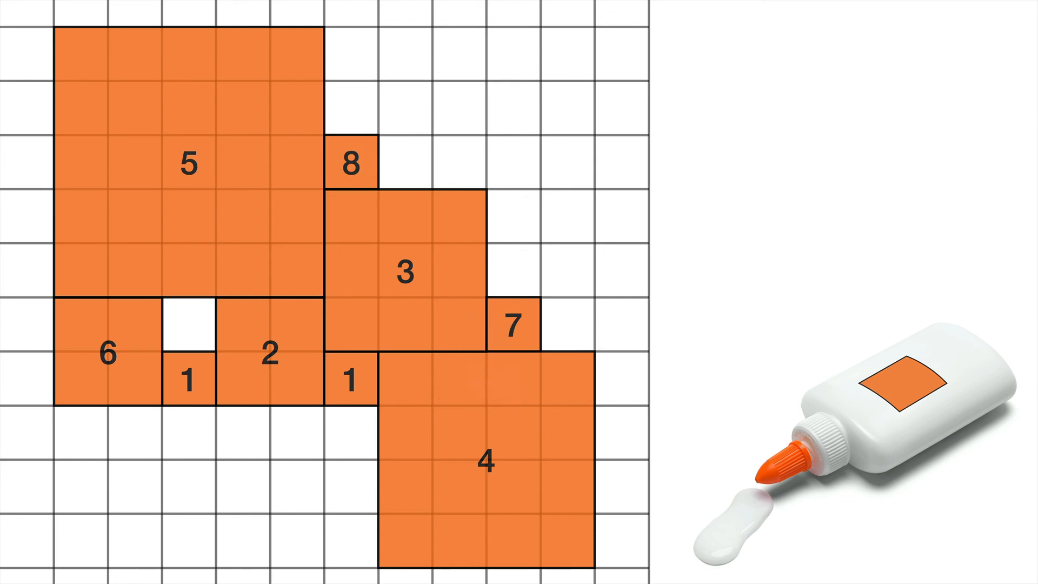
{"action": "mouse_move", "coordinate": [506, 380]}
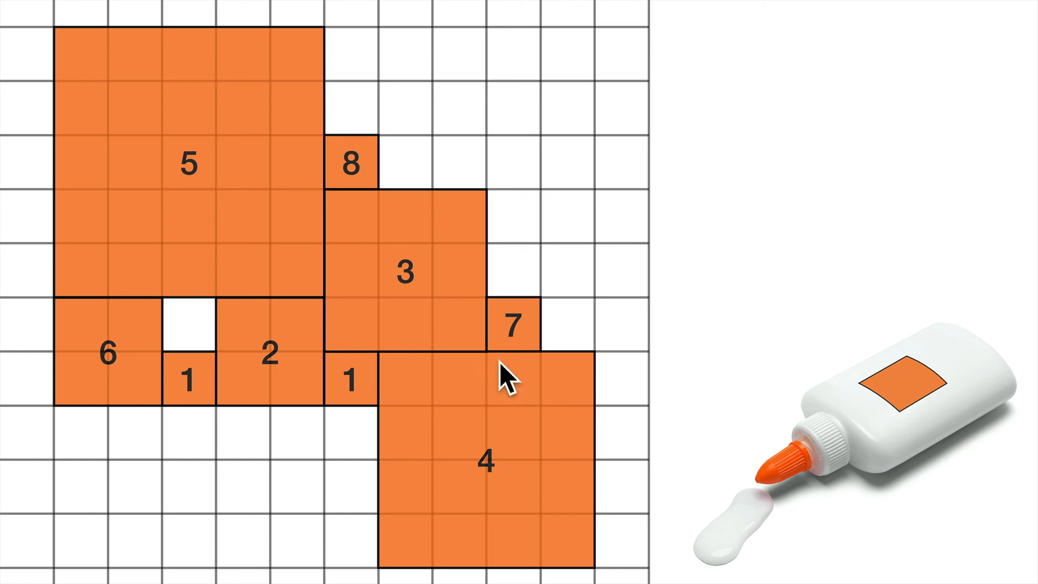
{"action": "mouse_move", "coordinate": [520, 288]}
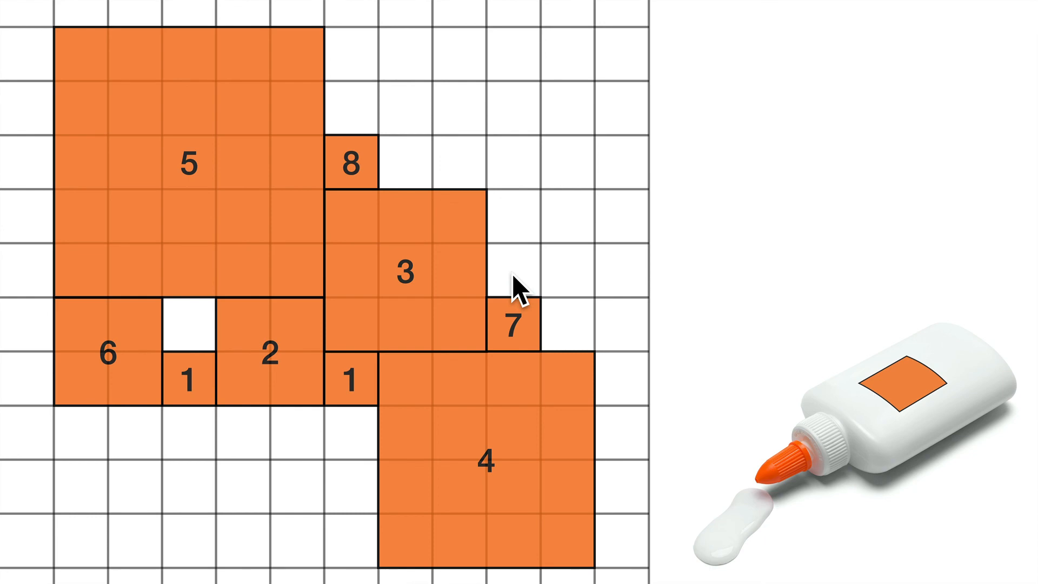
{"action": "mouse_move", "coordinate": [171, 441]}
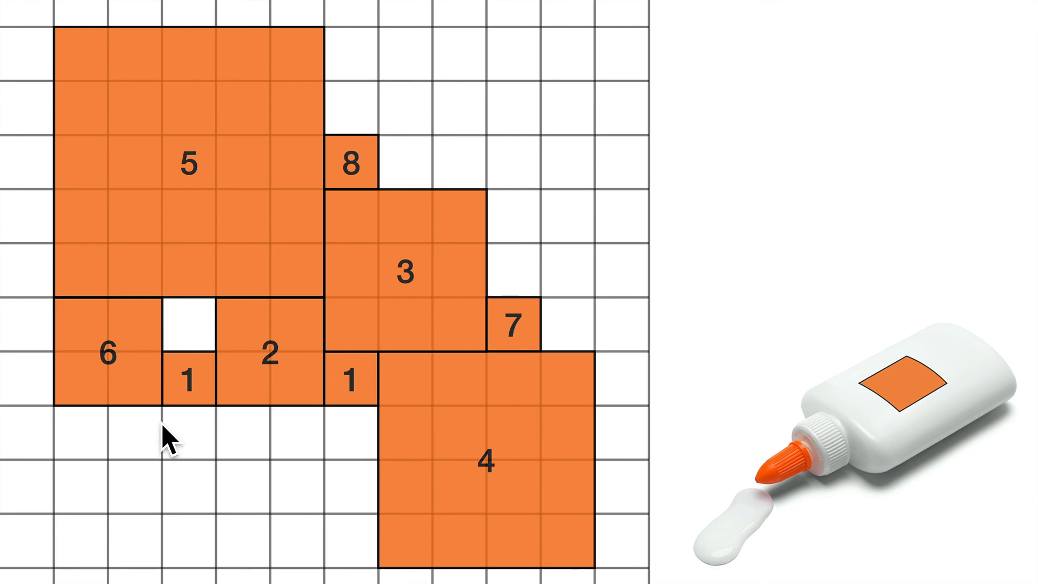